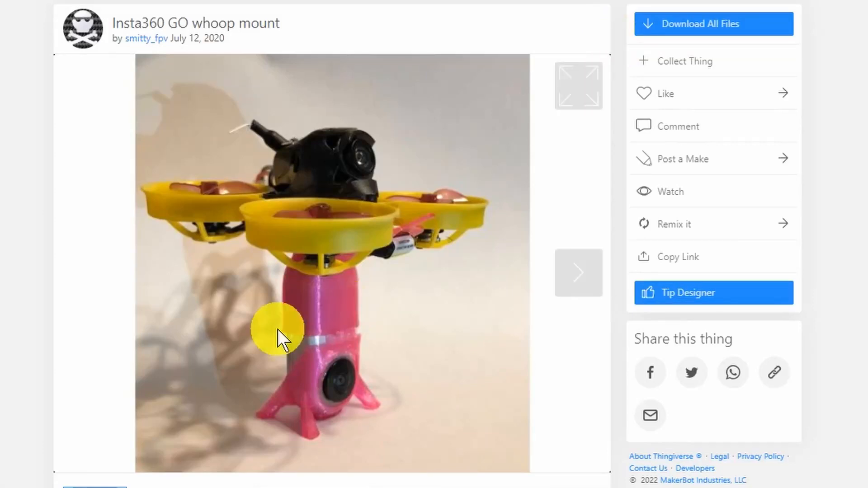
mouse_move(404, 338)
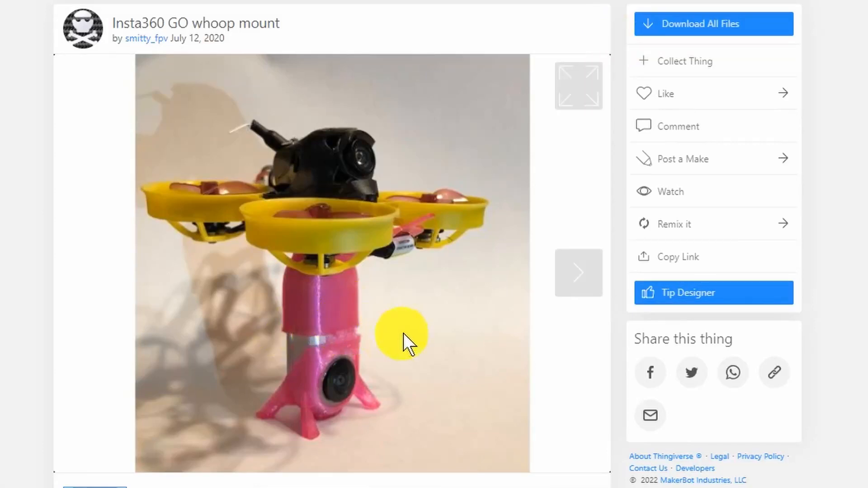
mouse_move(451, 279)
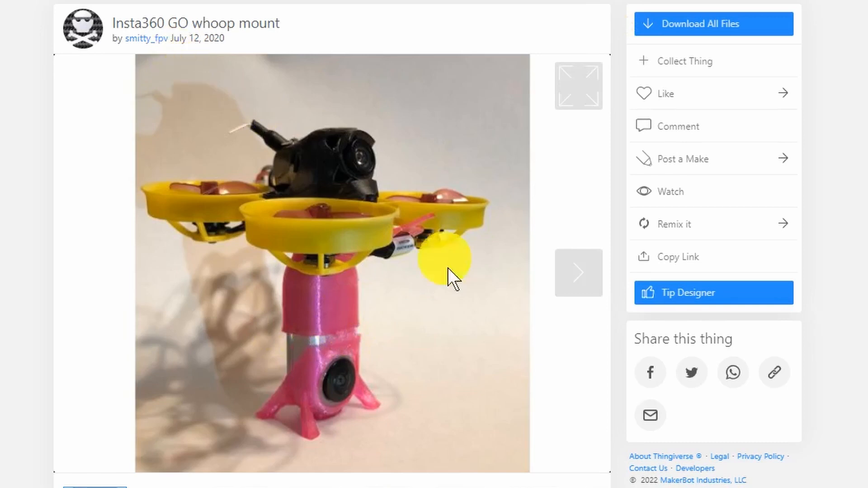
mouse_move(451, 326)
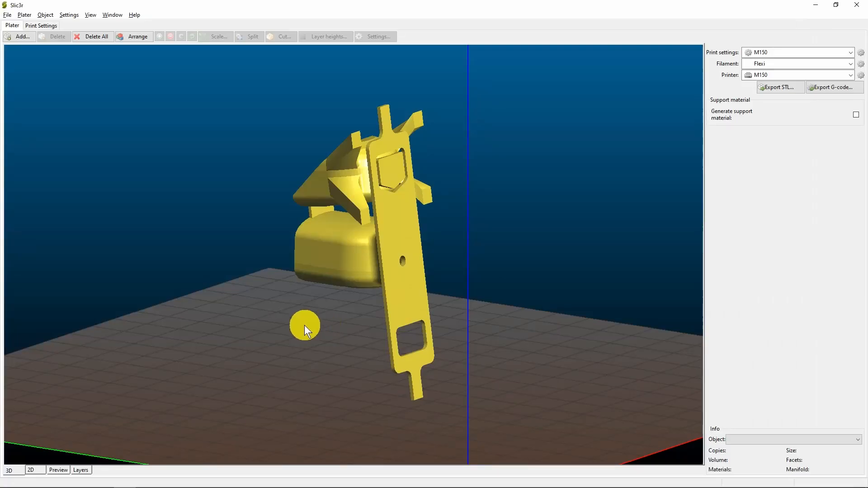
mouse_move(236, 325)
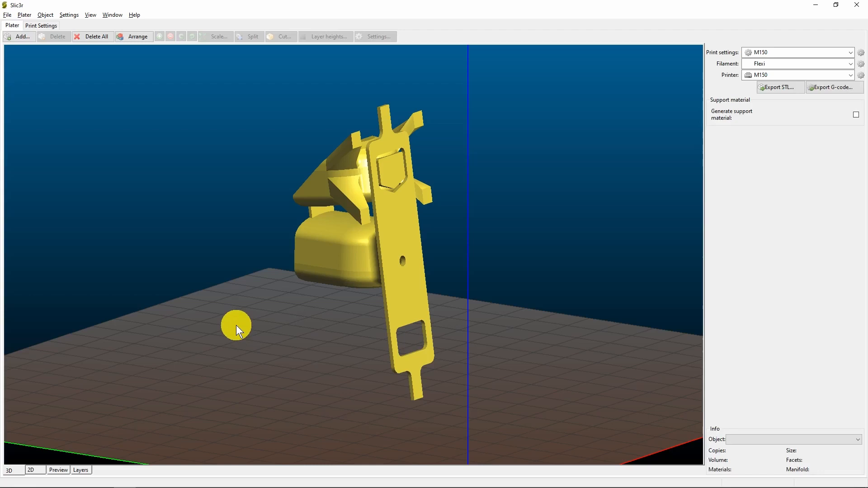
mouse_move(246, 306)
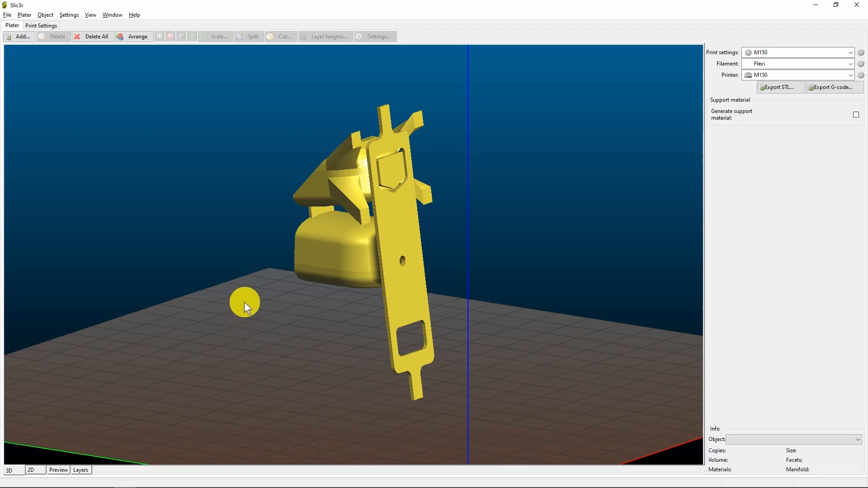
mouse_move(257, 295)
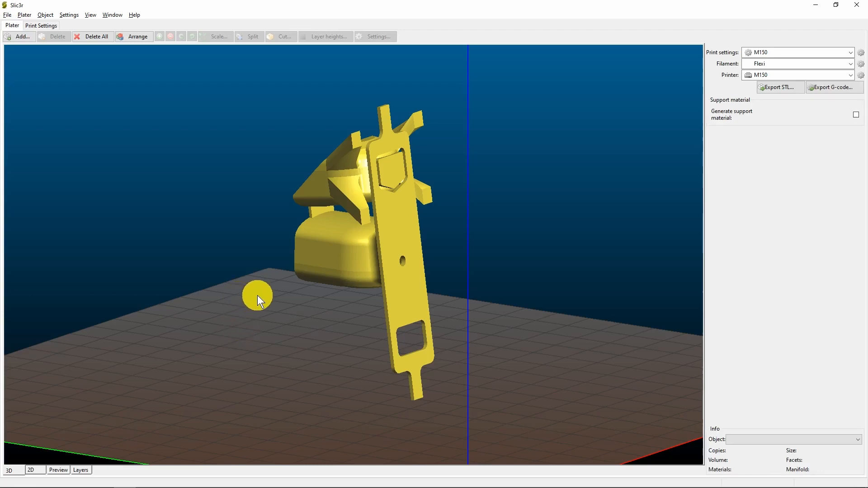
mouse_move(227, 249)
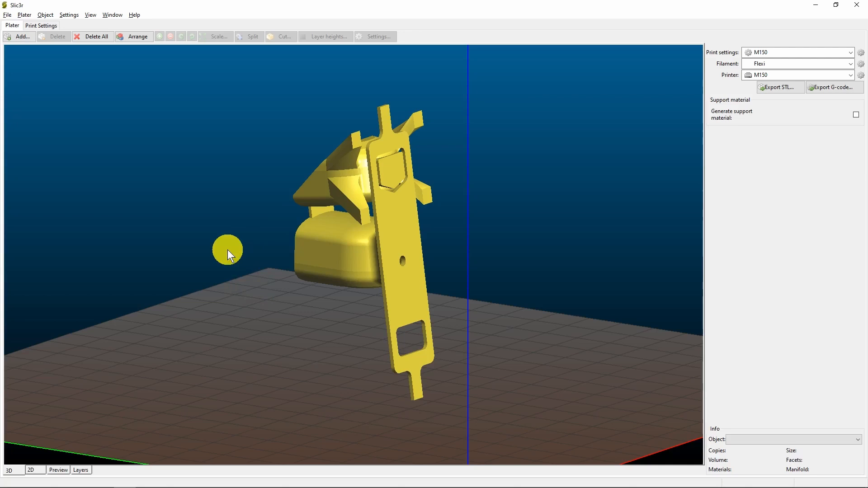
mouse_move(219, 255)
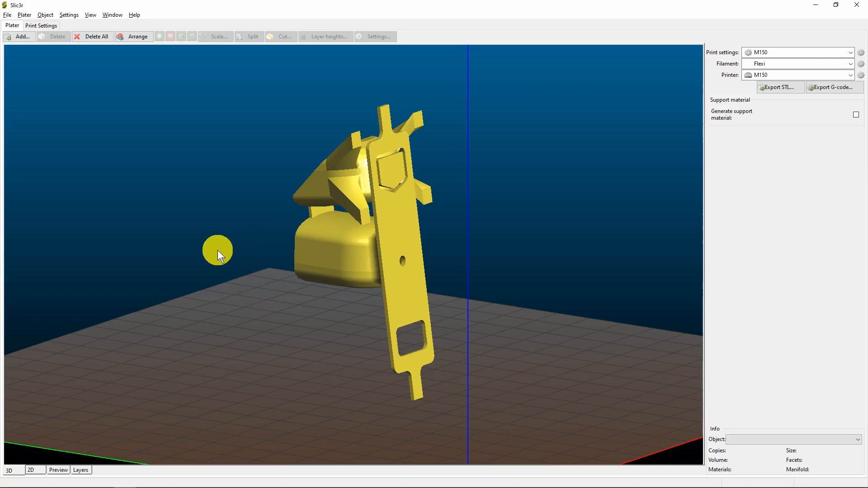
- Select the upright whoop mount on the Slic3r bed, showing its 32 × 31.48 × 76.03 size
left_click(333, 249)
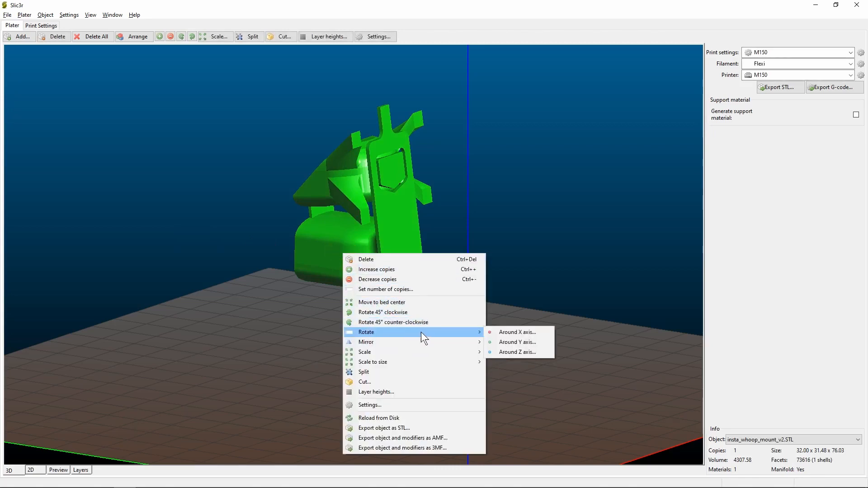
mouse_move(516, 332)
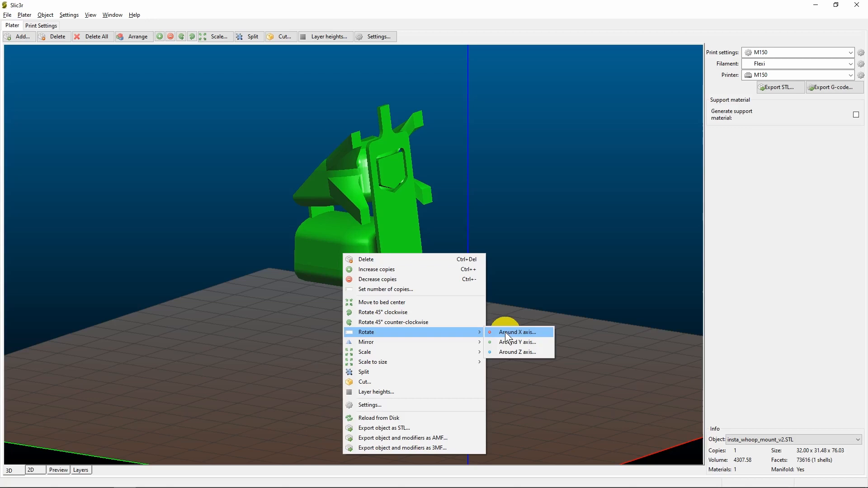
- Rotate the mount 90 degrees around the X axis so its plate lies on the bed
left_click(516, 332)
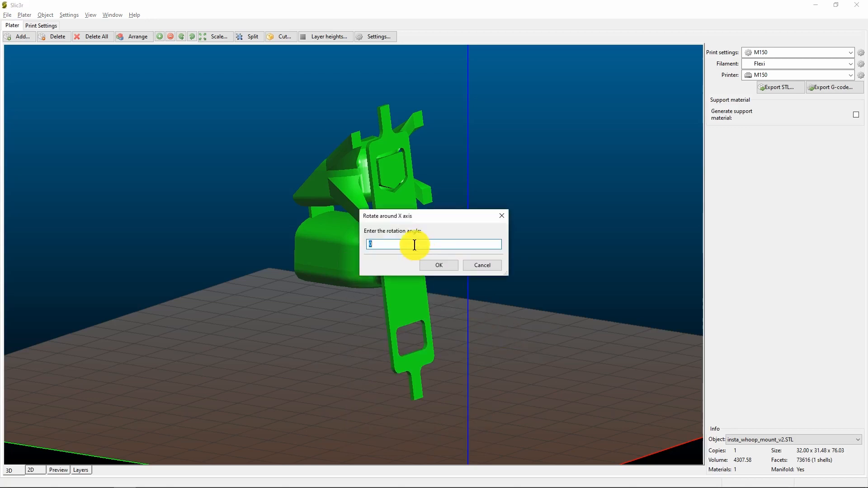
type("90")
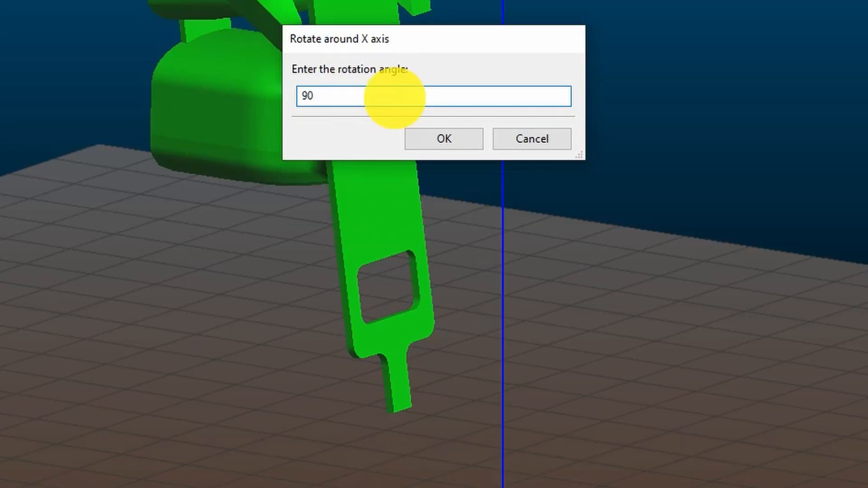
left_click(442, 138)
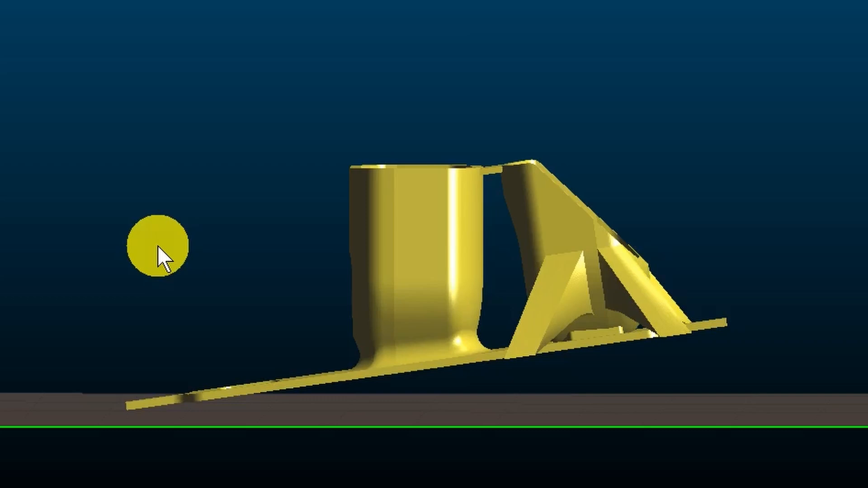
mouse_move(724, 108)
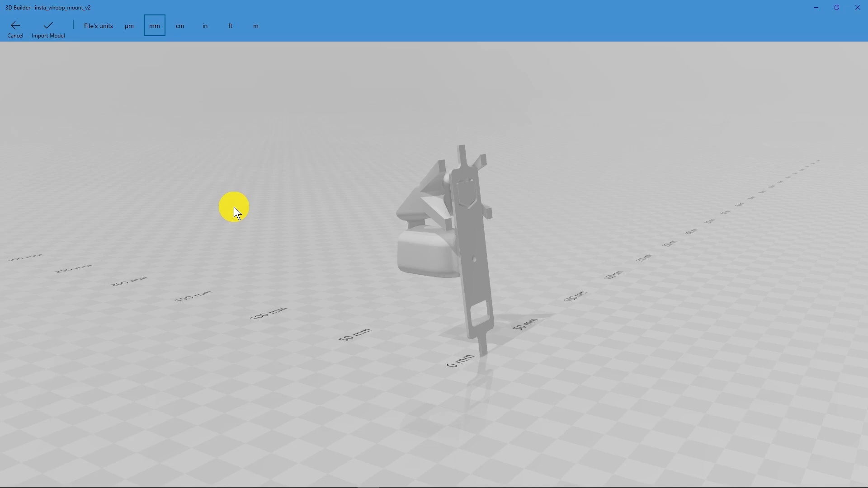
mouse_move(243, 198)
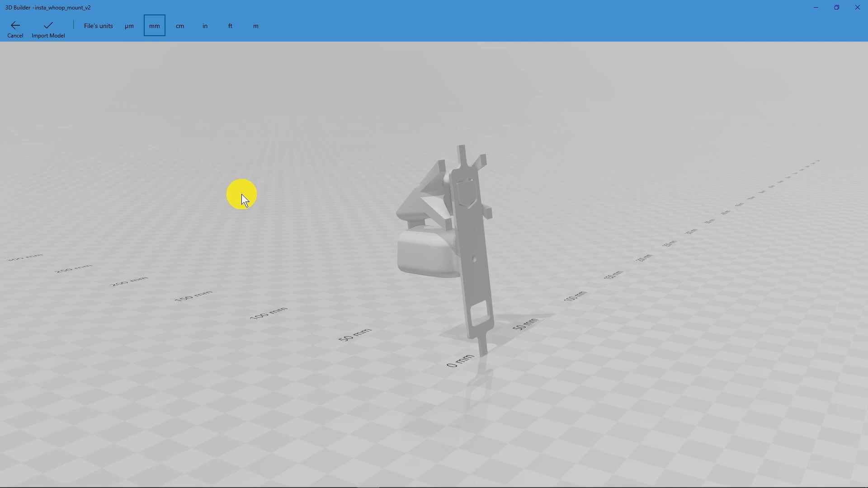
- Import the mount into 3D Builder in millimetres, select it and start rotating it
left_click(47, 29)
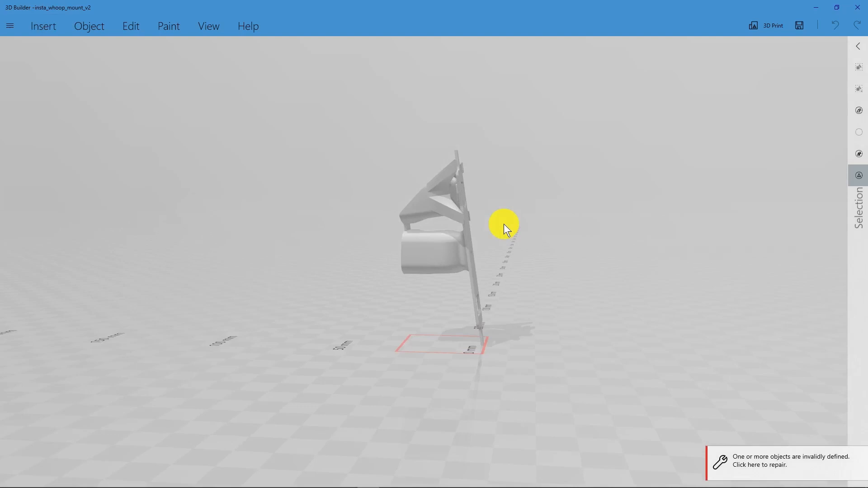
mouse_move(446, 255)
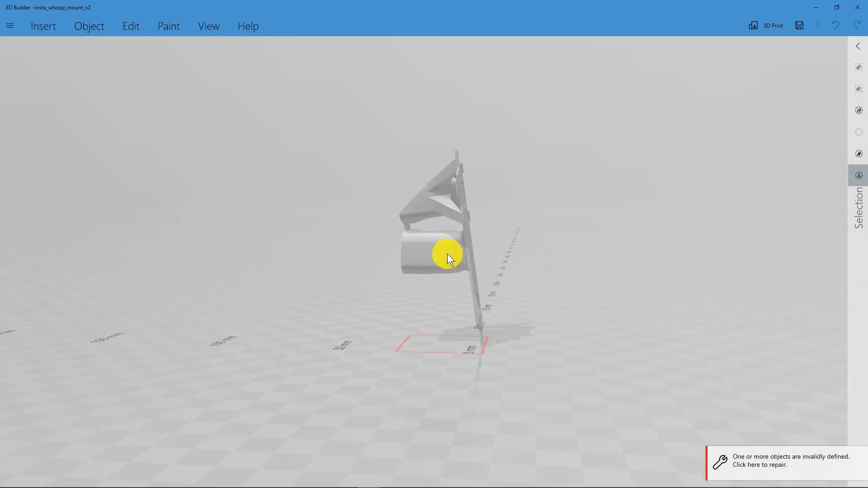
left_click(446, 258)
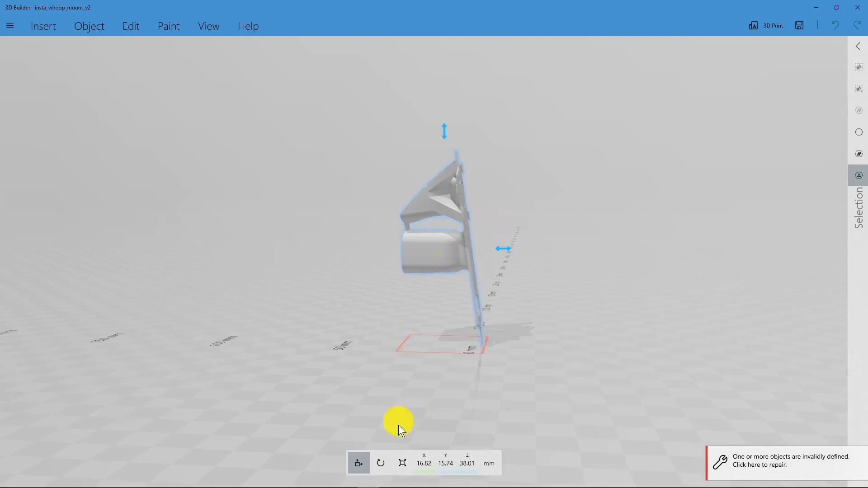
left_click(380, 463)
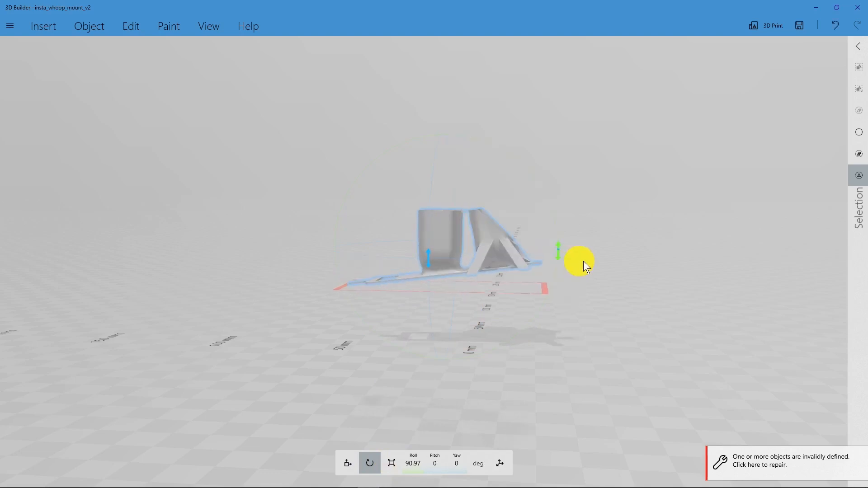
mouse_move(603, 258)
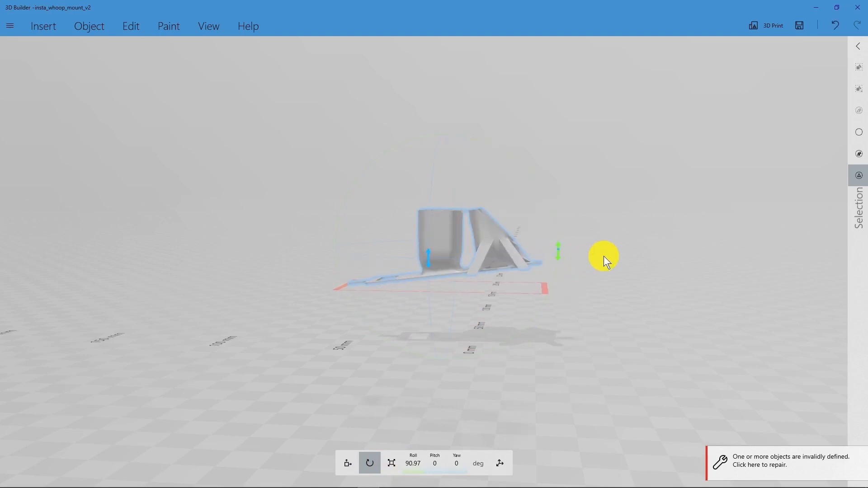
- Settle the mount from the Object tools so it lies flat on the floor plate
left_click(88, 25)
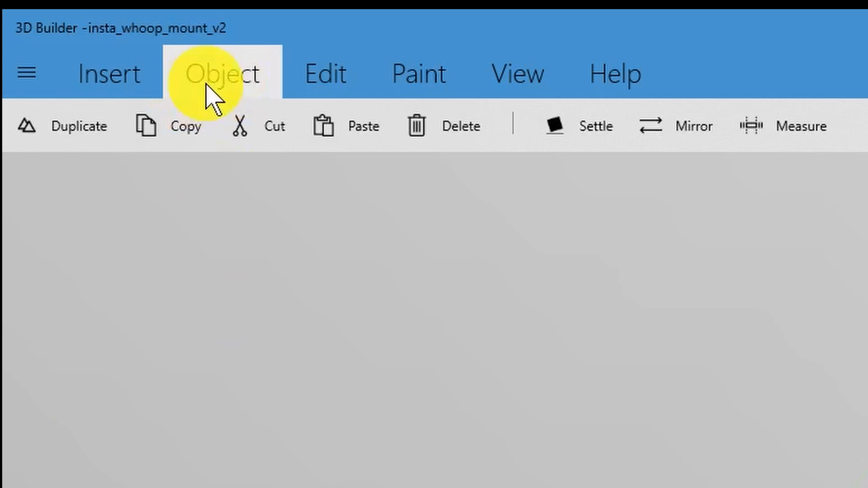
mouse_move(595, 126)
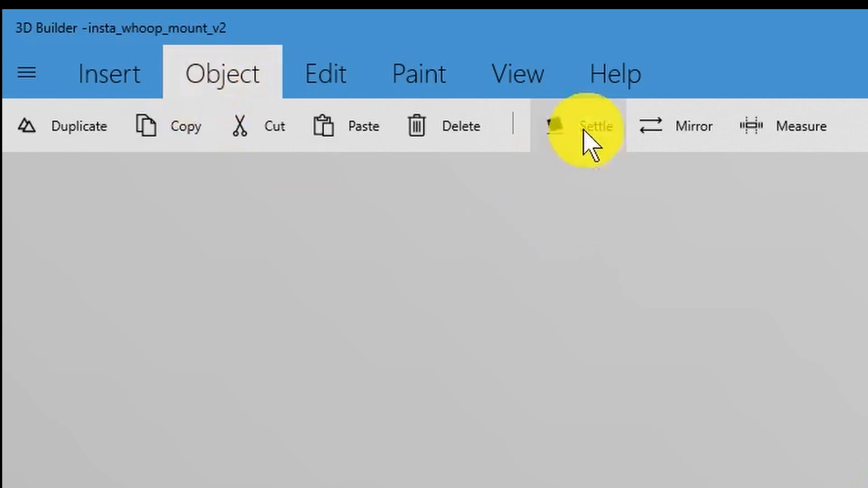
mouse_move(597, 126)
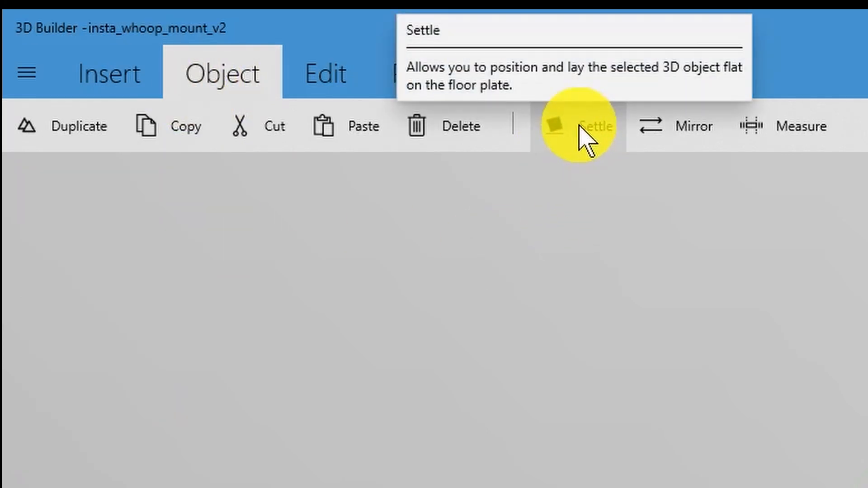
left_click(597, 125)
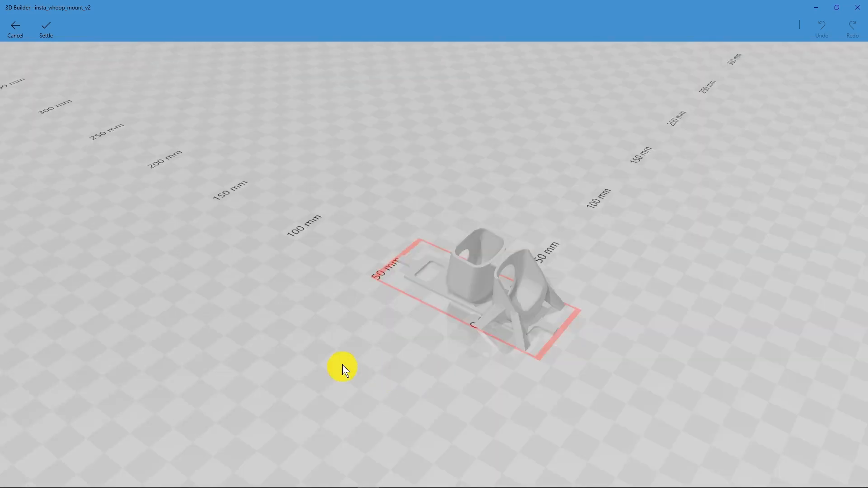
mouse_move(266, 313)
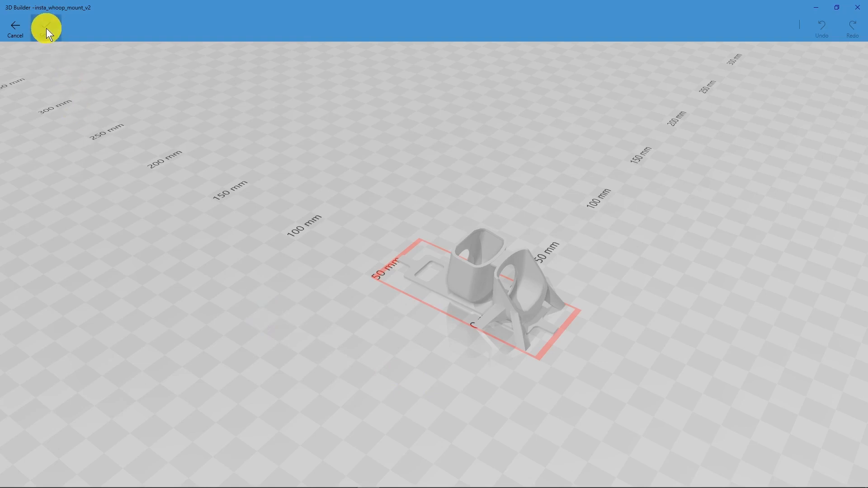
left_click(15, 25)
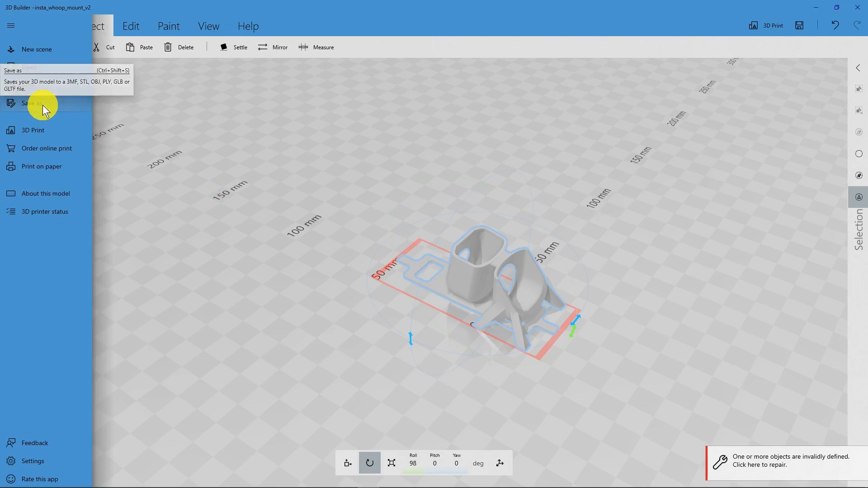
- Save the model as STL, replacing insta_whoop_mount_flat.stl and dismissing the compatibility warning
left_click(36, 104)
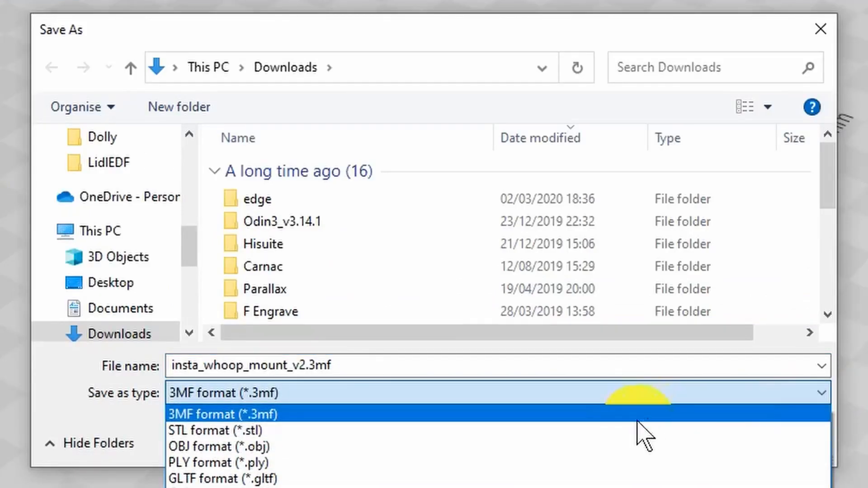
left_click(215, 430)
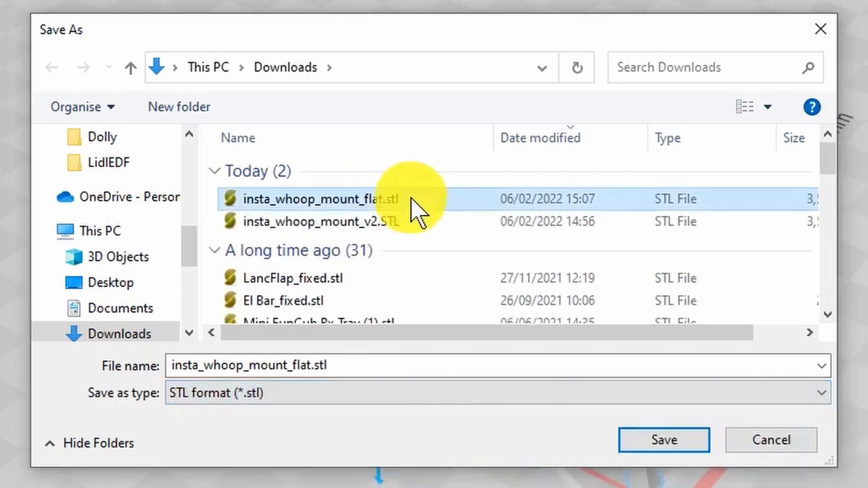
left_click(664, 440)
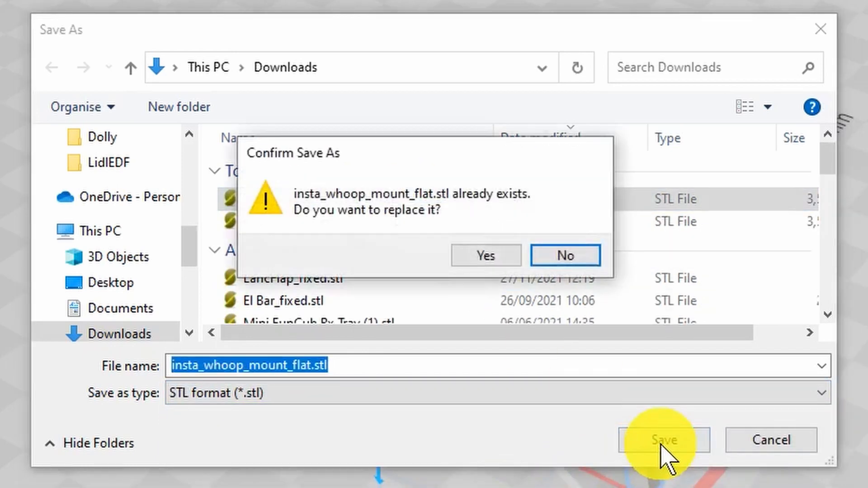
left_click(485, 255)
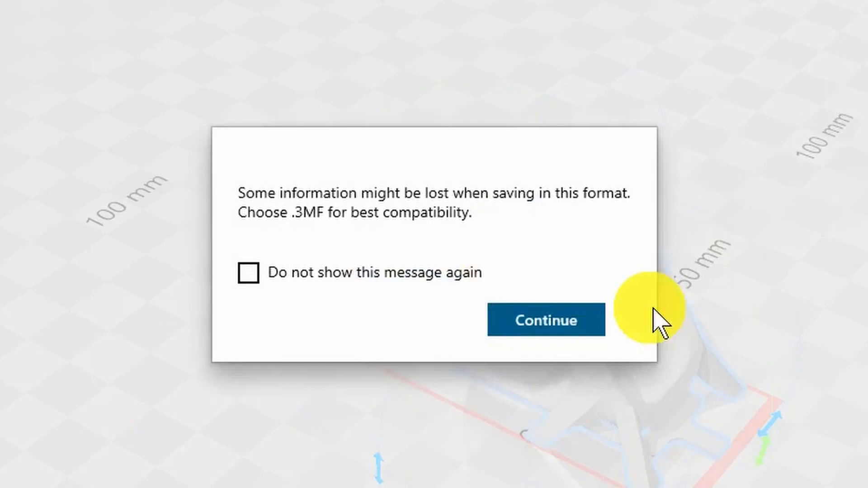
left_click(546, 320)
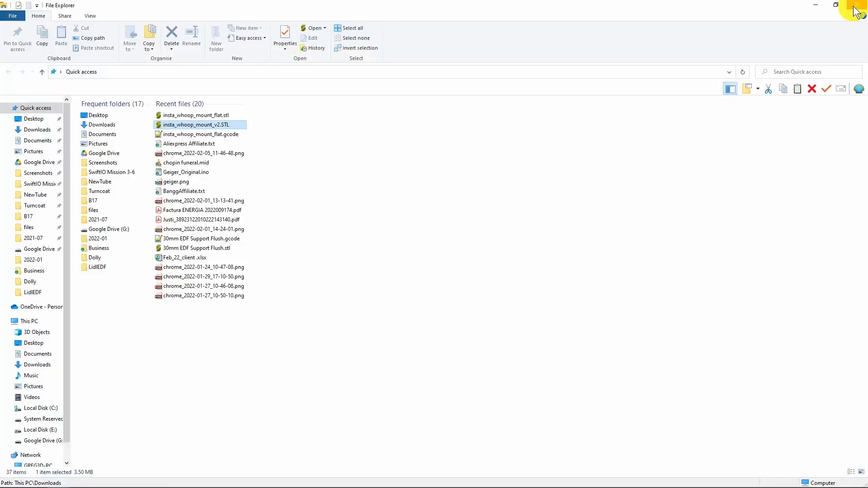
- Back in Slic3r, delete all objects and add insta_whoop_mount_flat.stl to the bed
key("alt+tab")
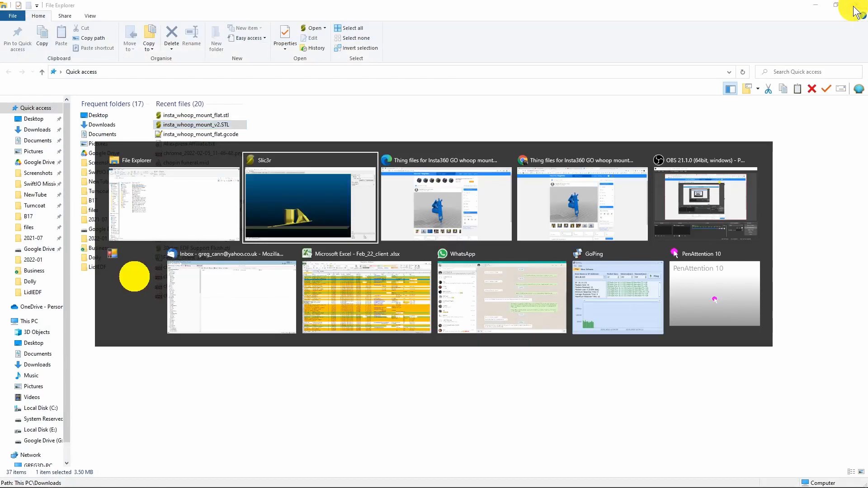
left_click(311, 197)
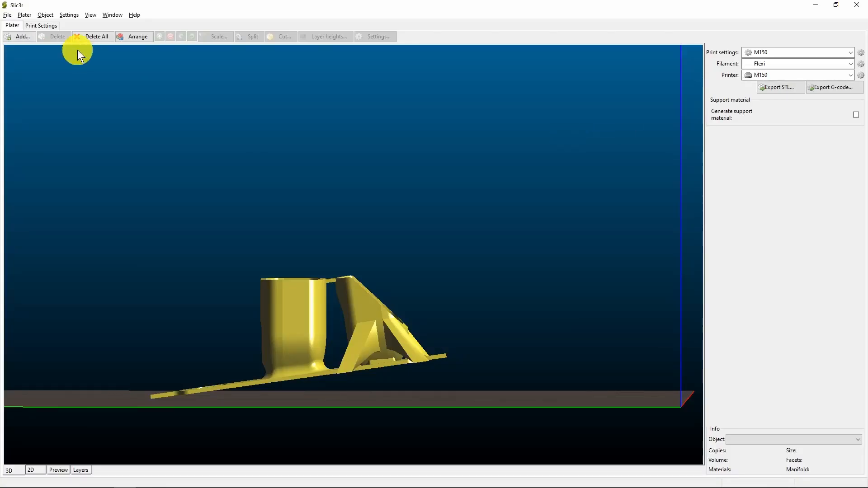
left_click(95, 36)
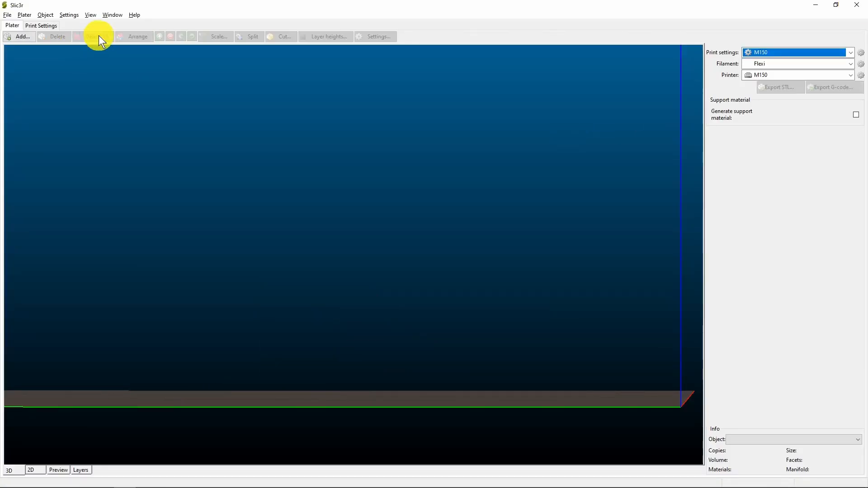
left_click(19, 36)
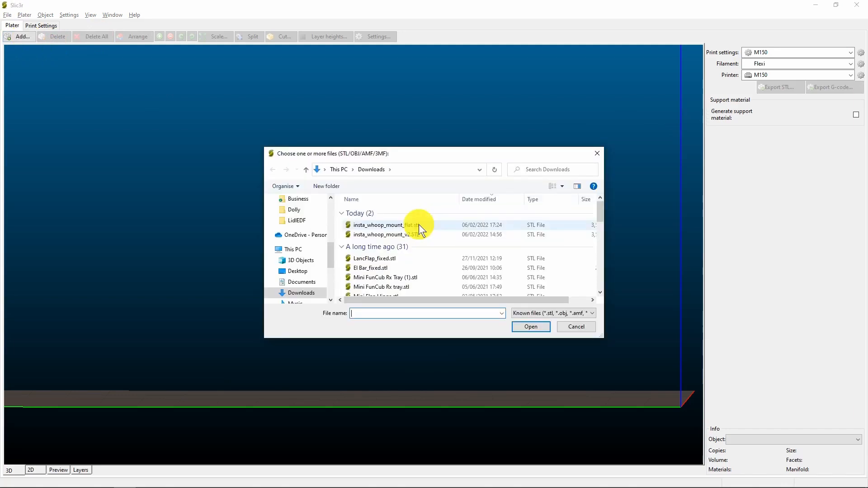
double_click(387, 225)
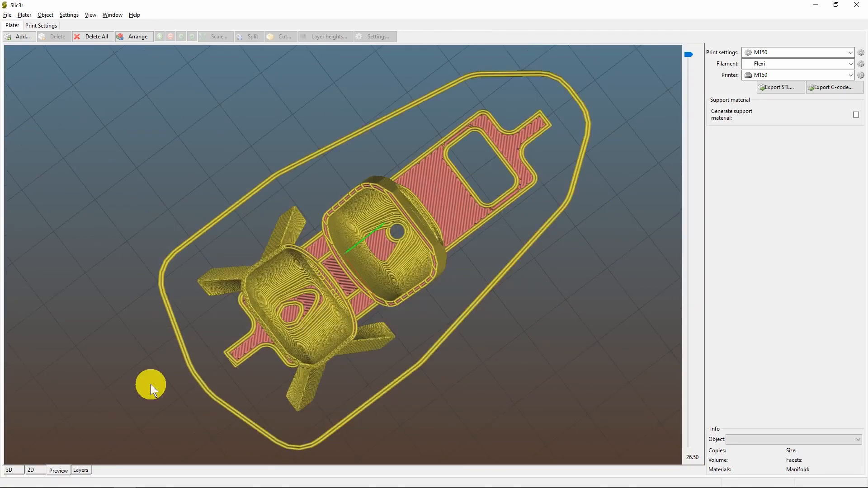
mouse_move(546, 214)
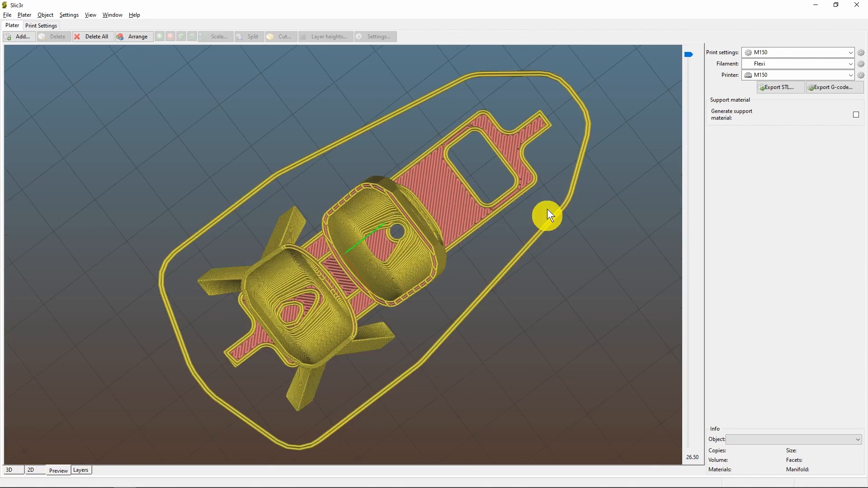
mouse_move(545, 245)
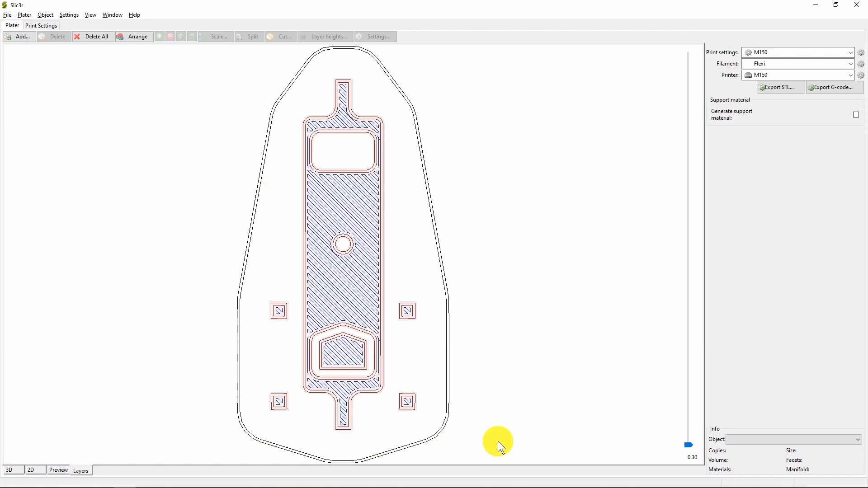
mouse_move(664, 462)
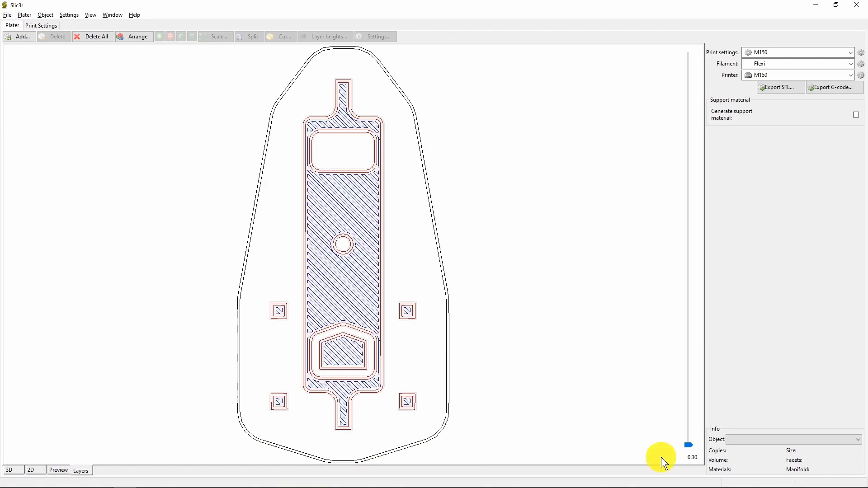